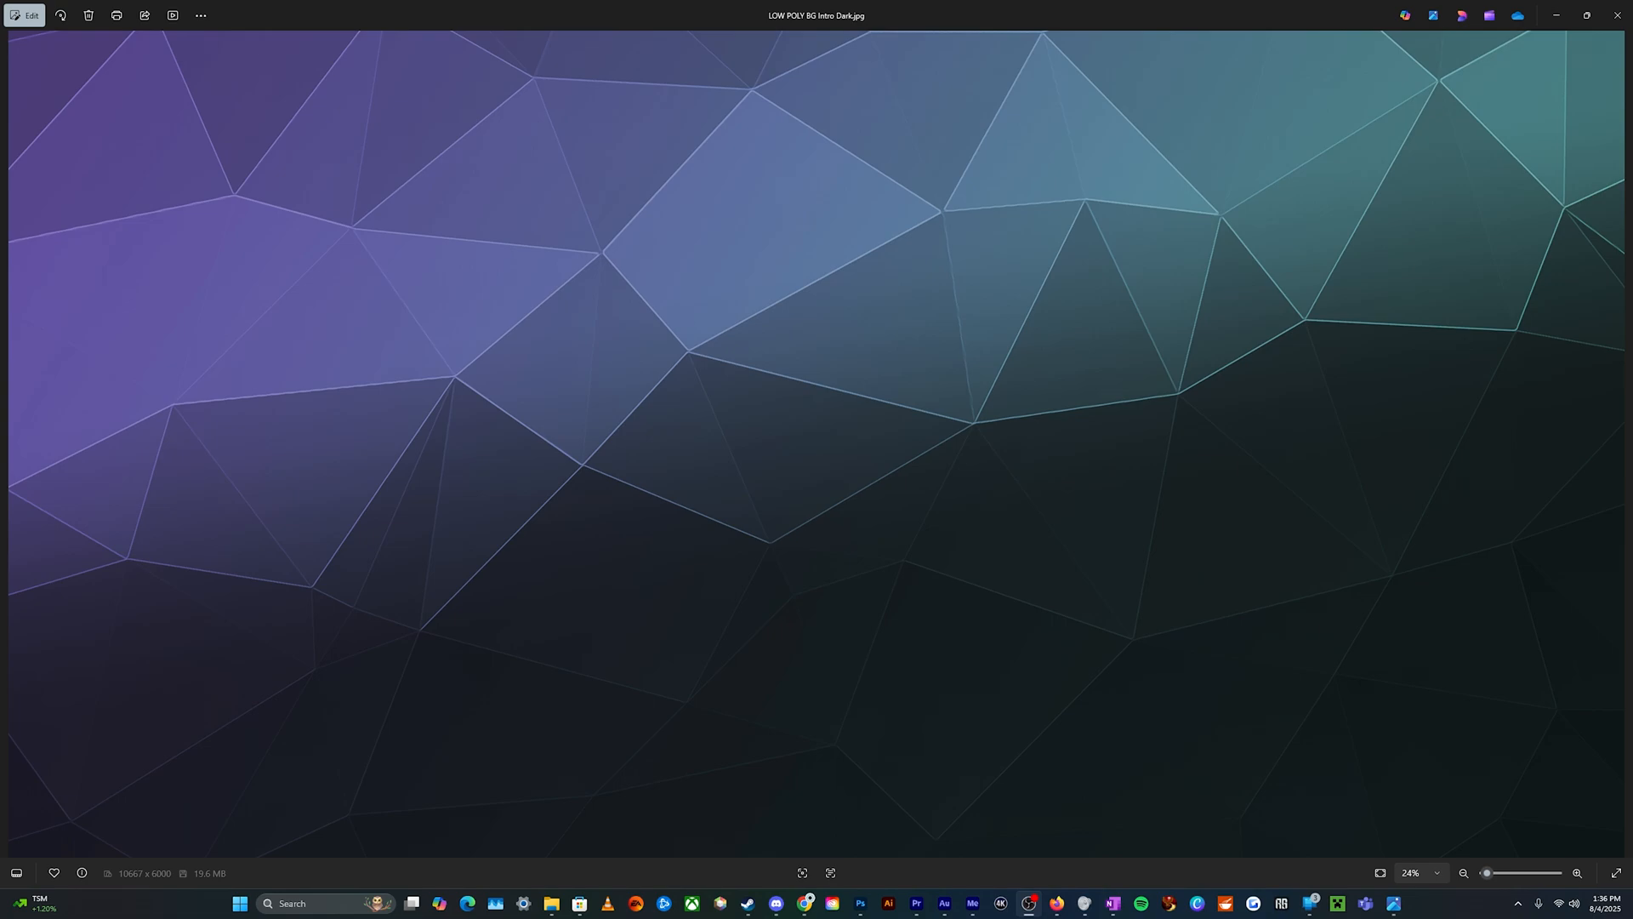
pyautogui.moveTo(1184, 572)
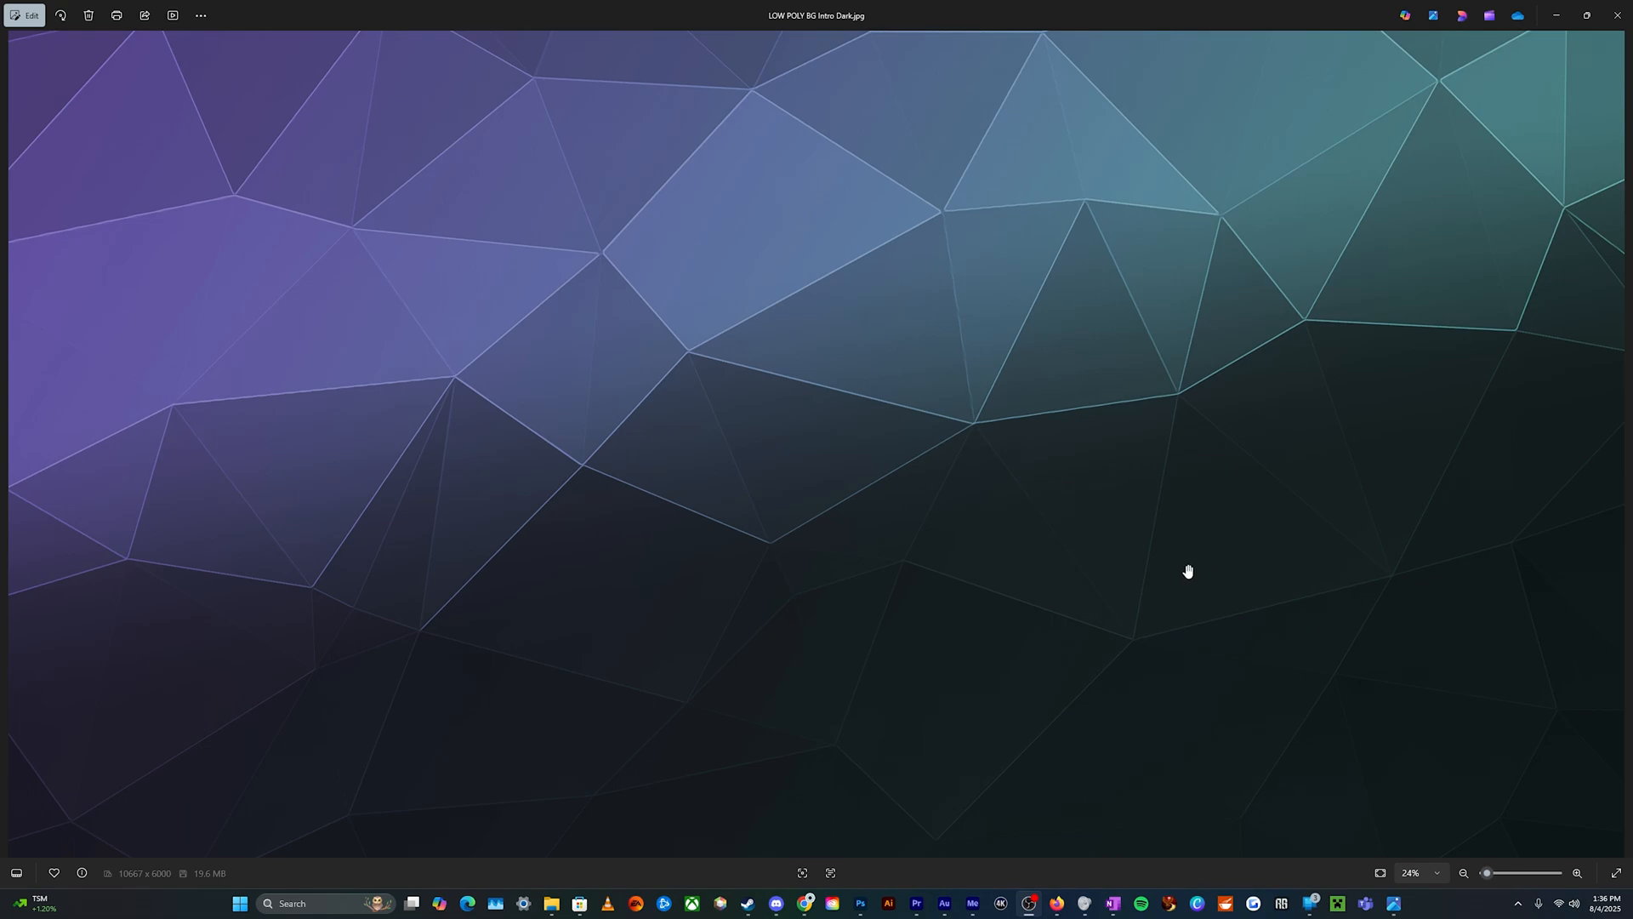
pyautogui.moveTo(1191, 574)
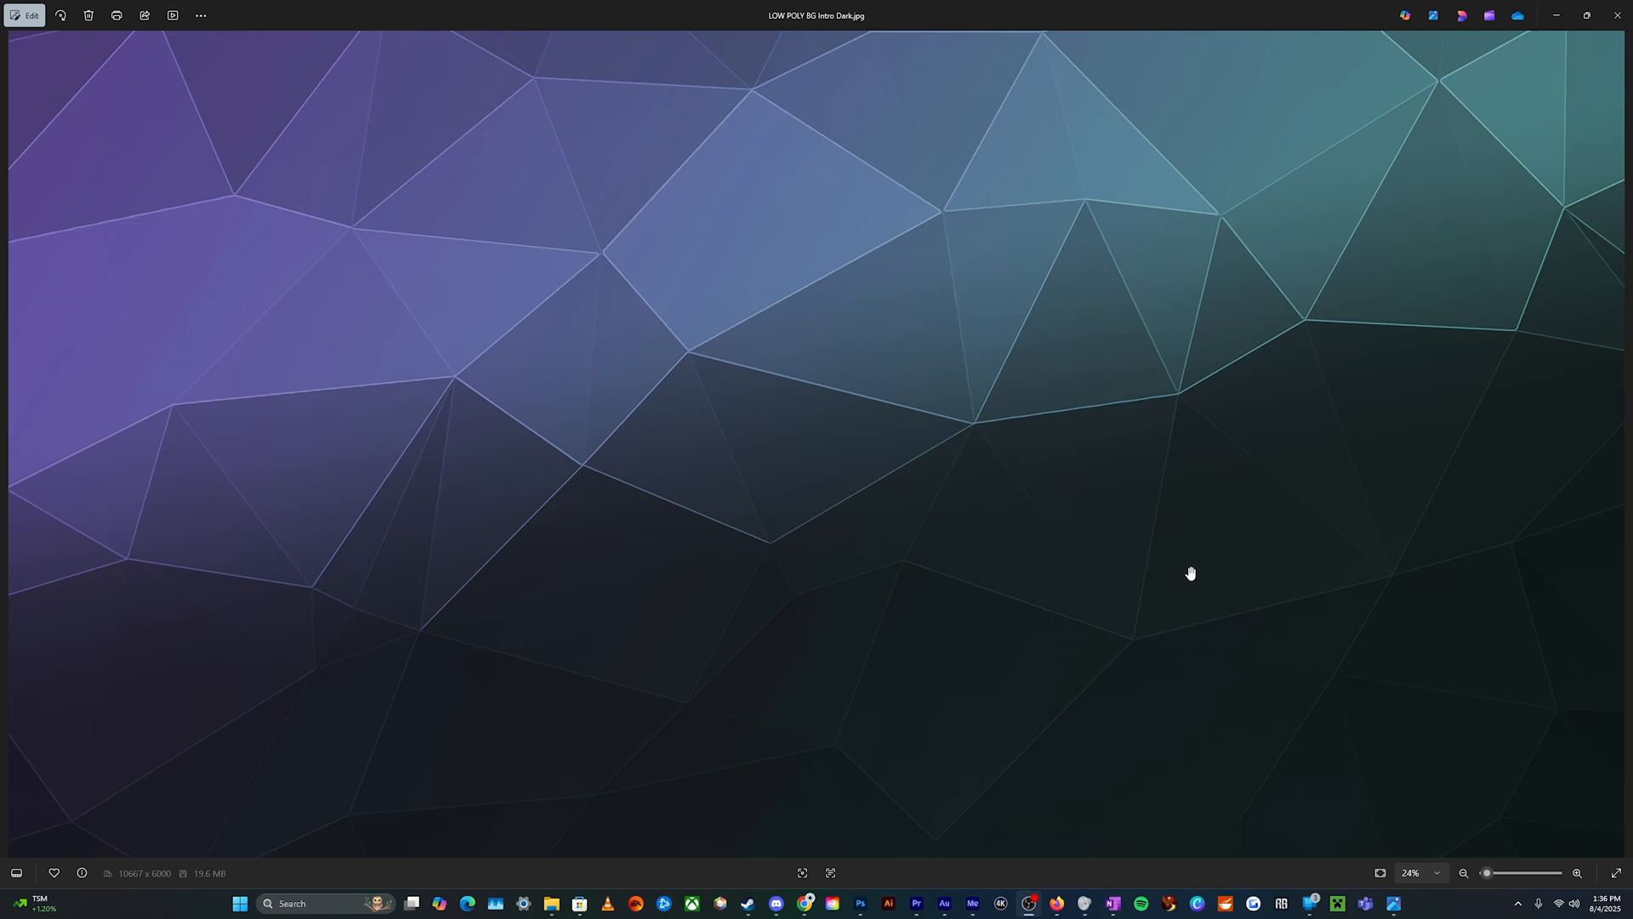
pyautogui.moveTo(1141, 619)
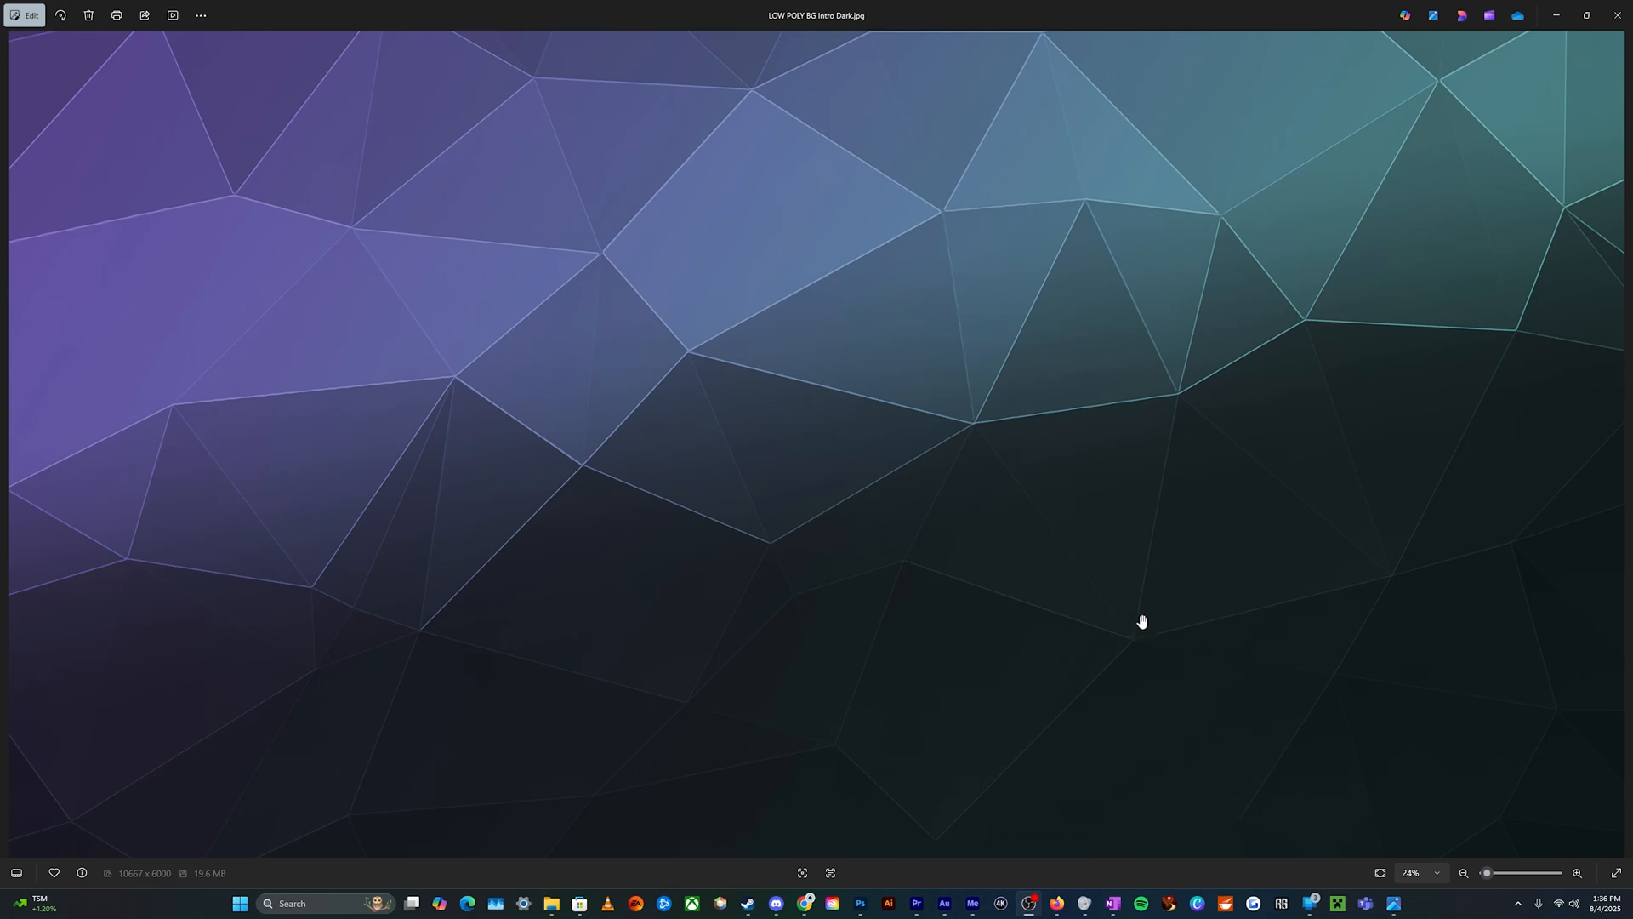
pyautogui.moveTo(561, 711)
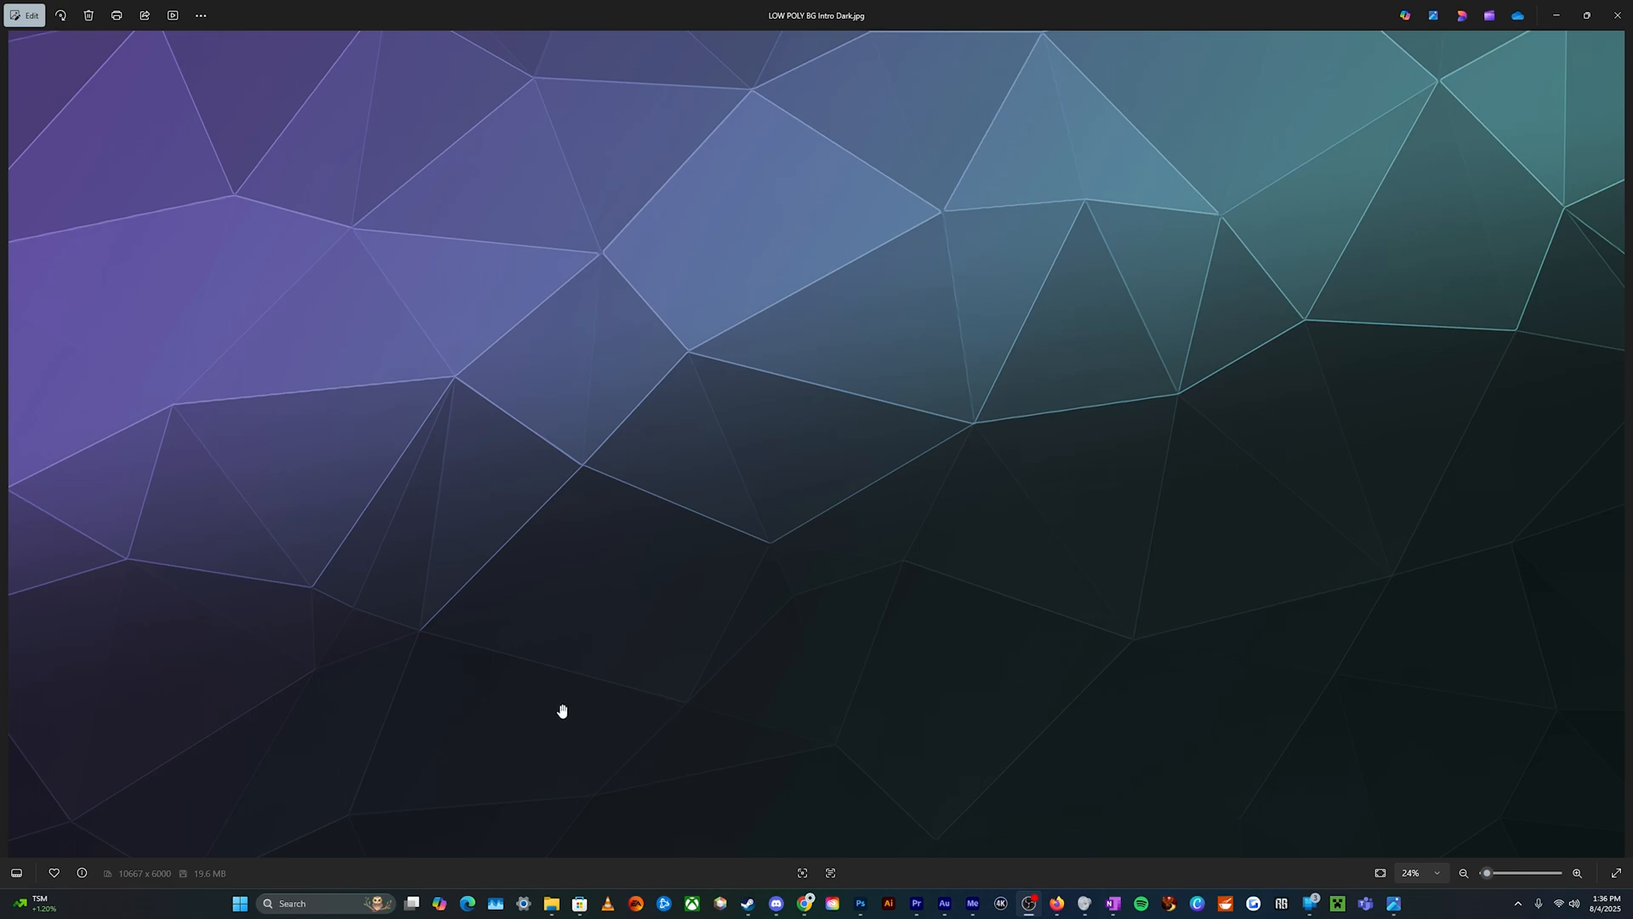
pyautogui.moveTo(194, 908)
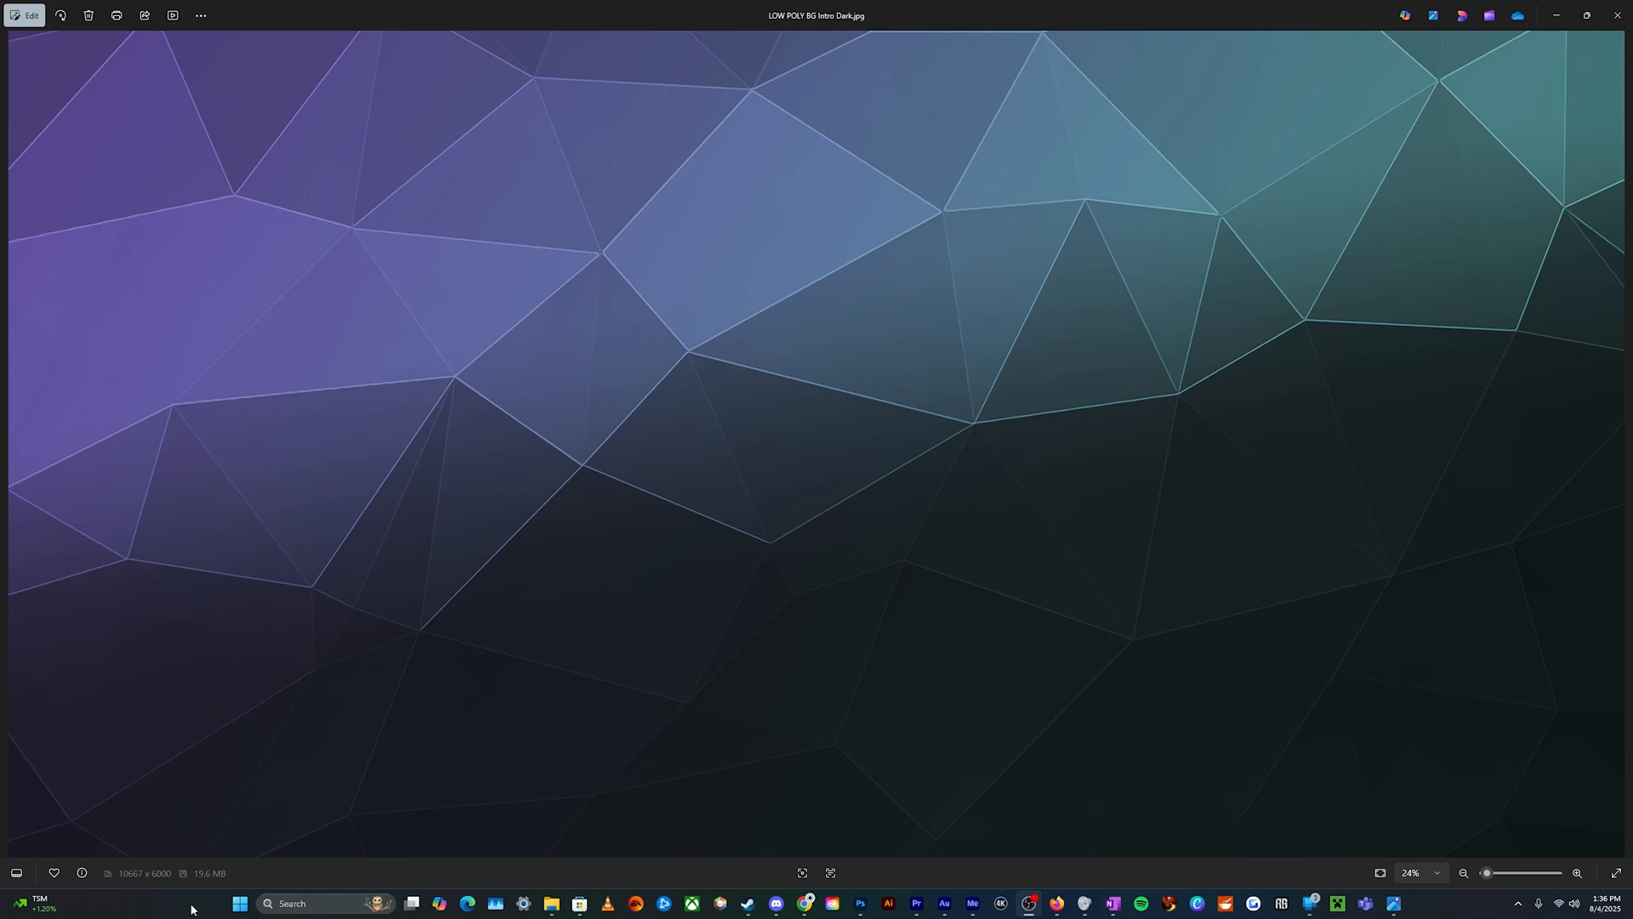
# Bring up the taskbar's right-click shortcut menu over the open photo.
pyautogui.rightClick(191, 910)
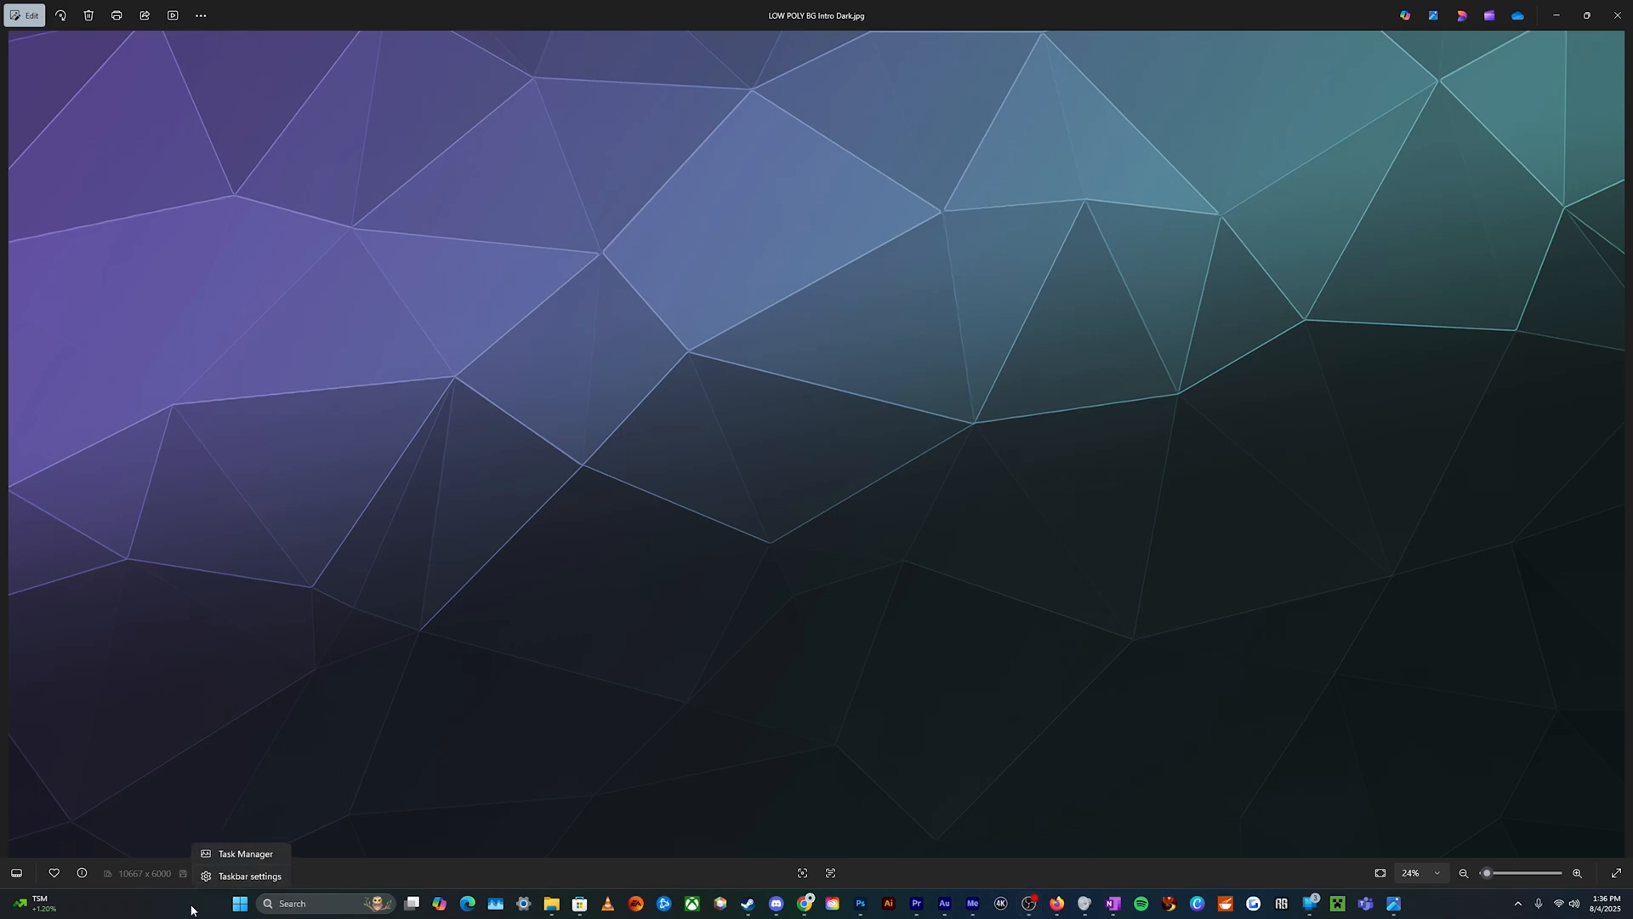
pyautogui.moveTo(197, 909)
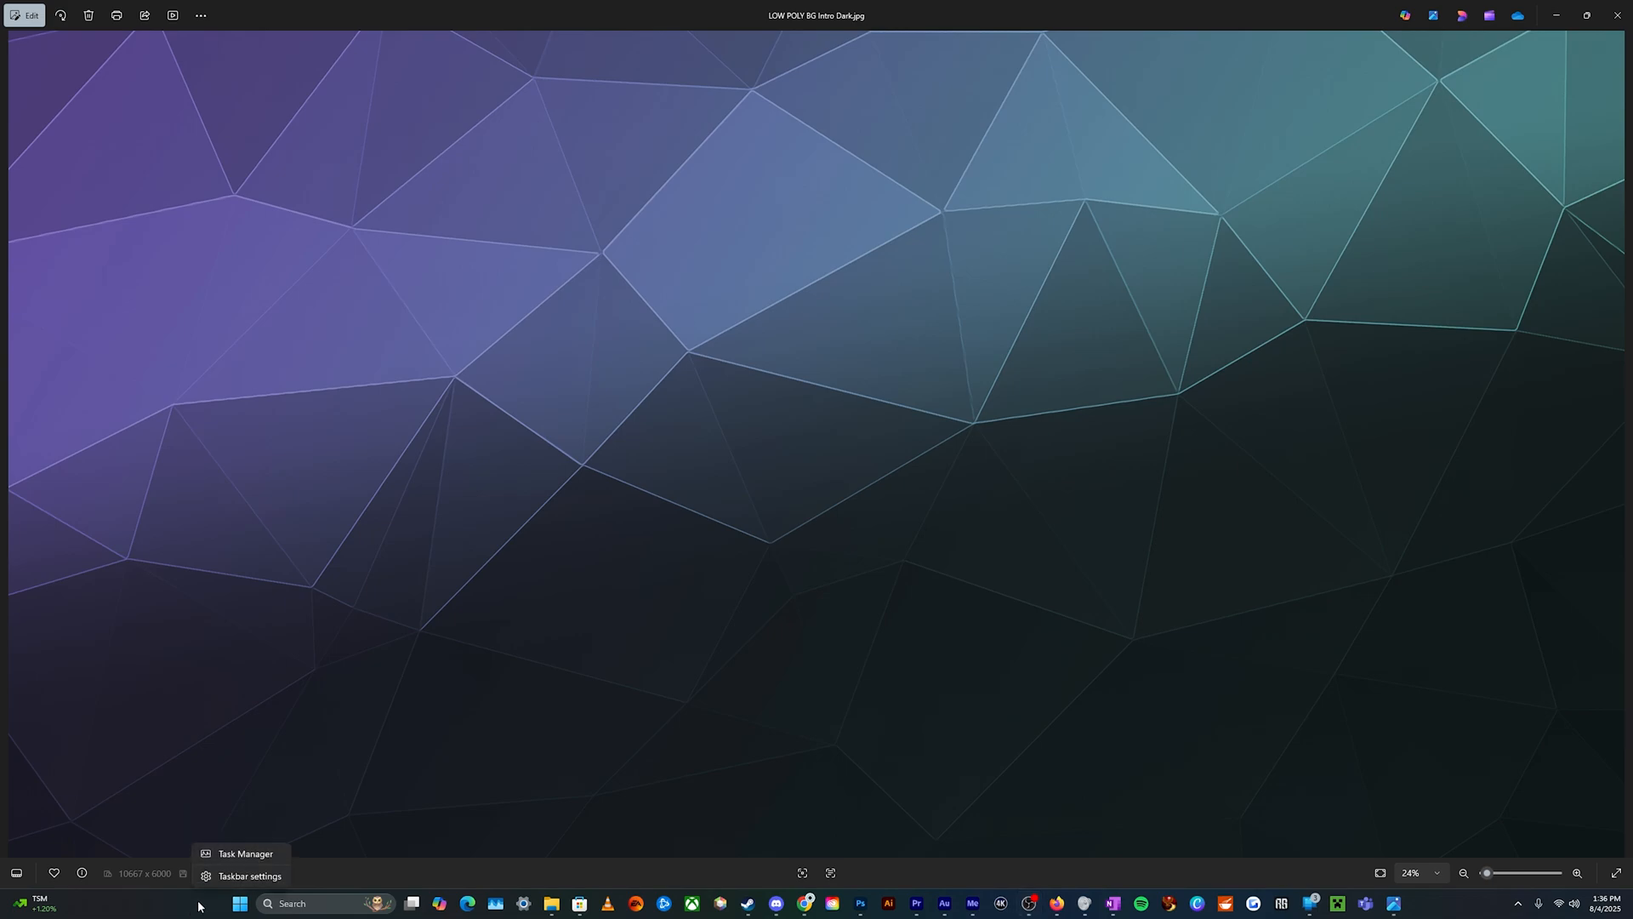
pyautogui.moveTo(234, 883)
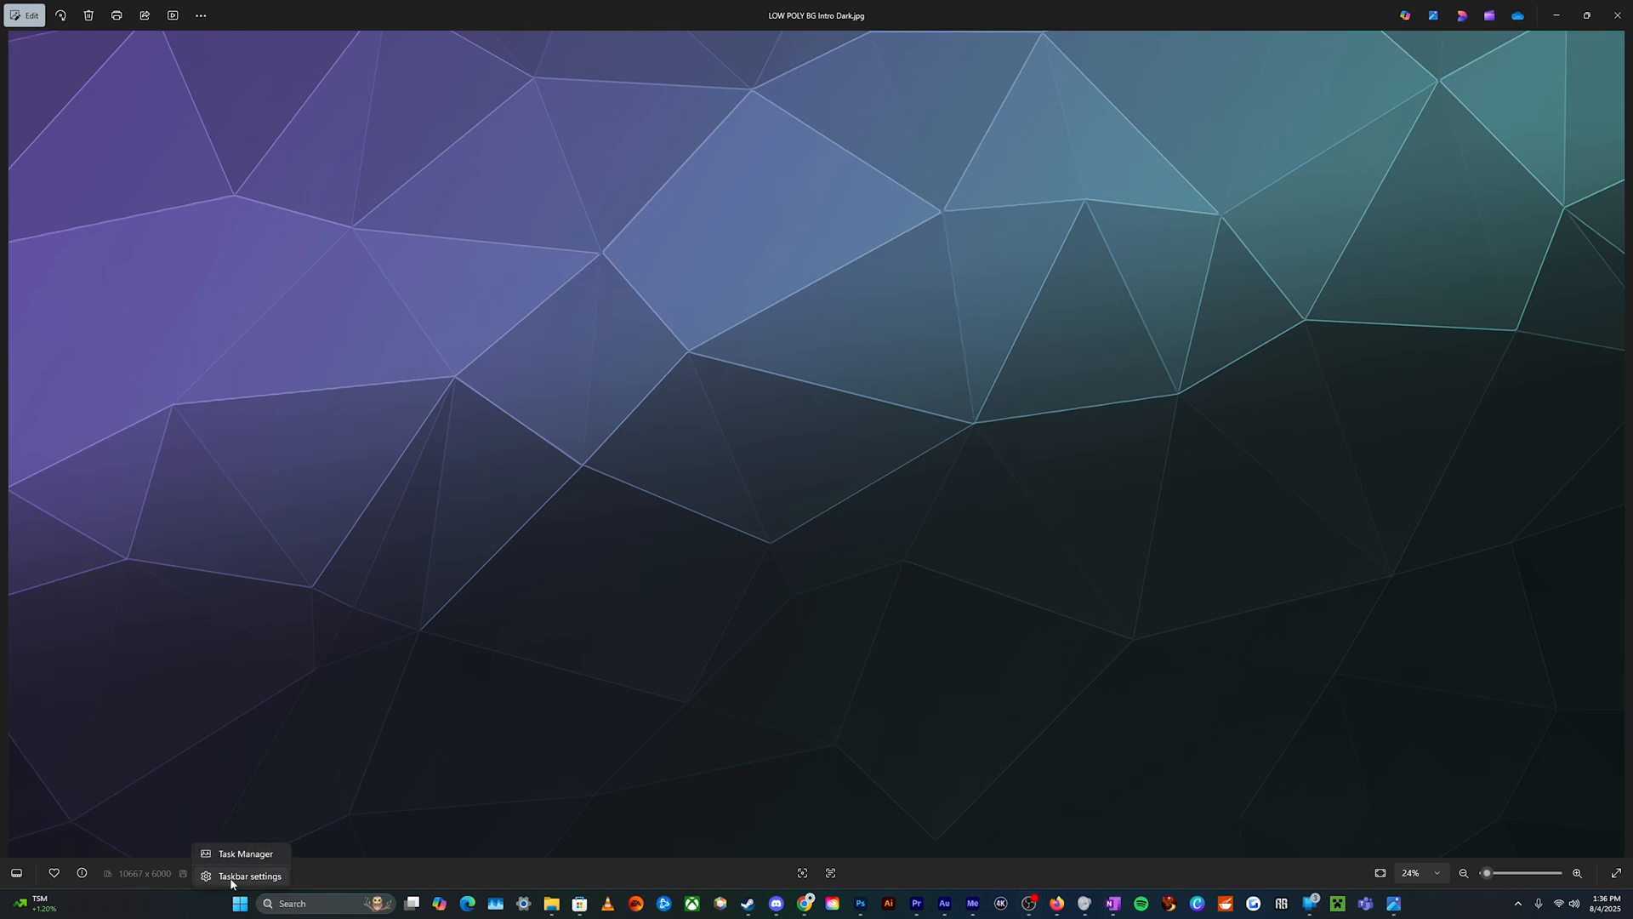
# Go to Personalization > Taskbar via 'Taskbar settings' and reach the Taskbar behaviors section.
pyautogui.click(245, 876)
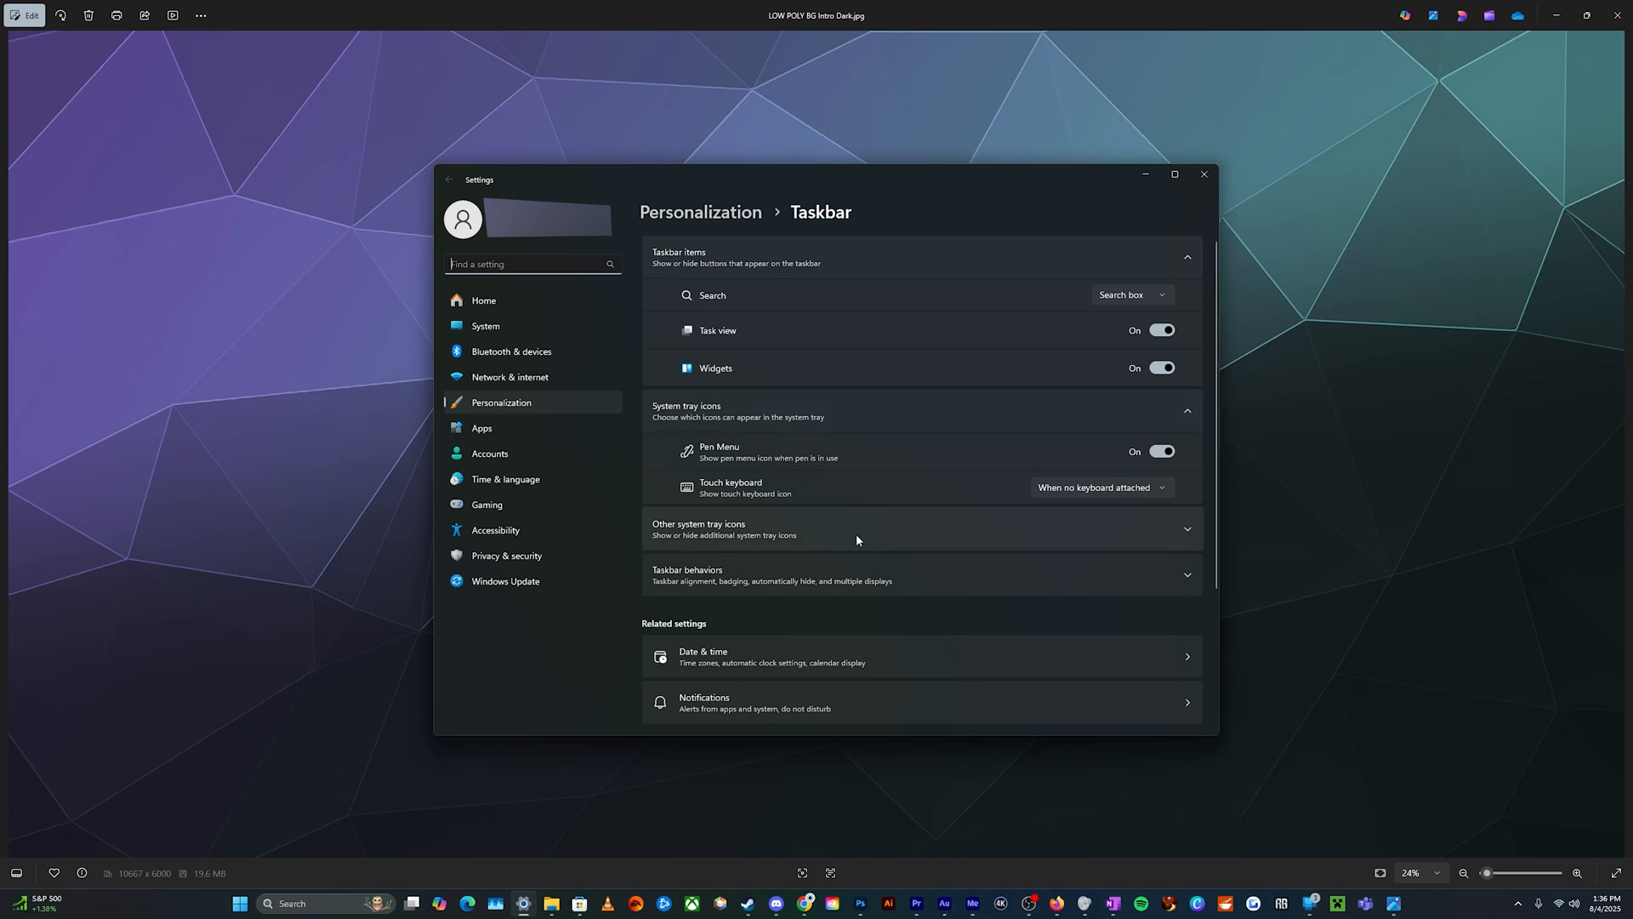
pyautogui.moveTo(732, 437)
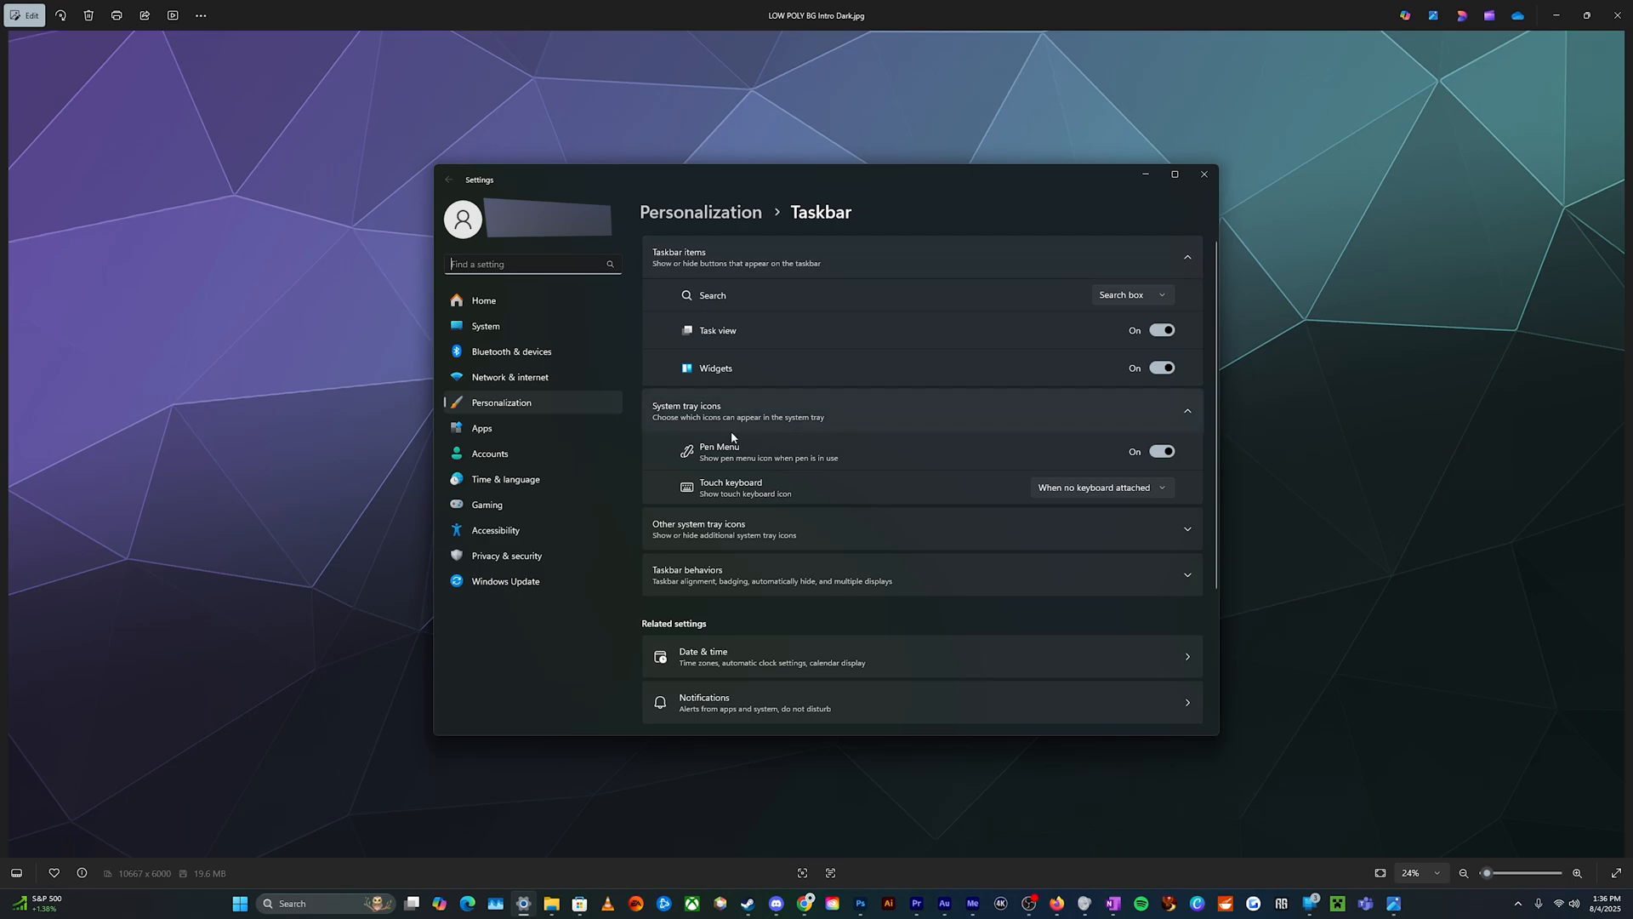
pyautogui.scroll(-3)
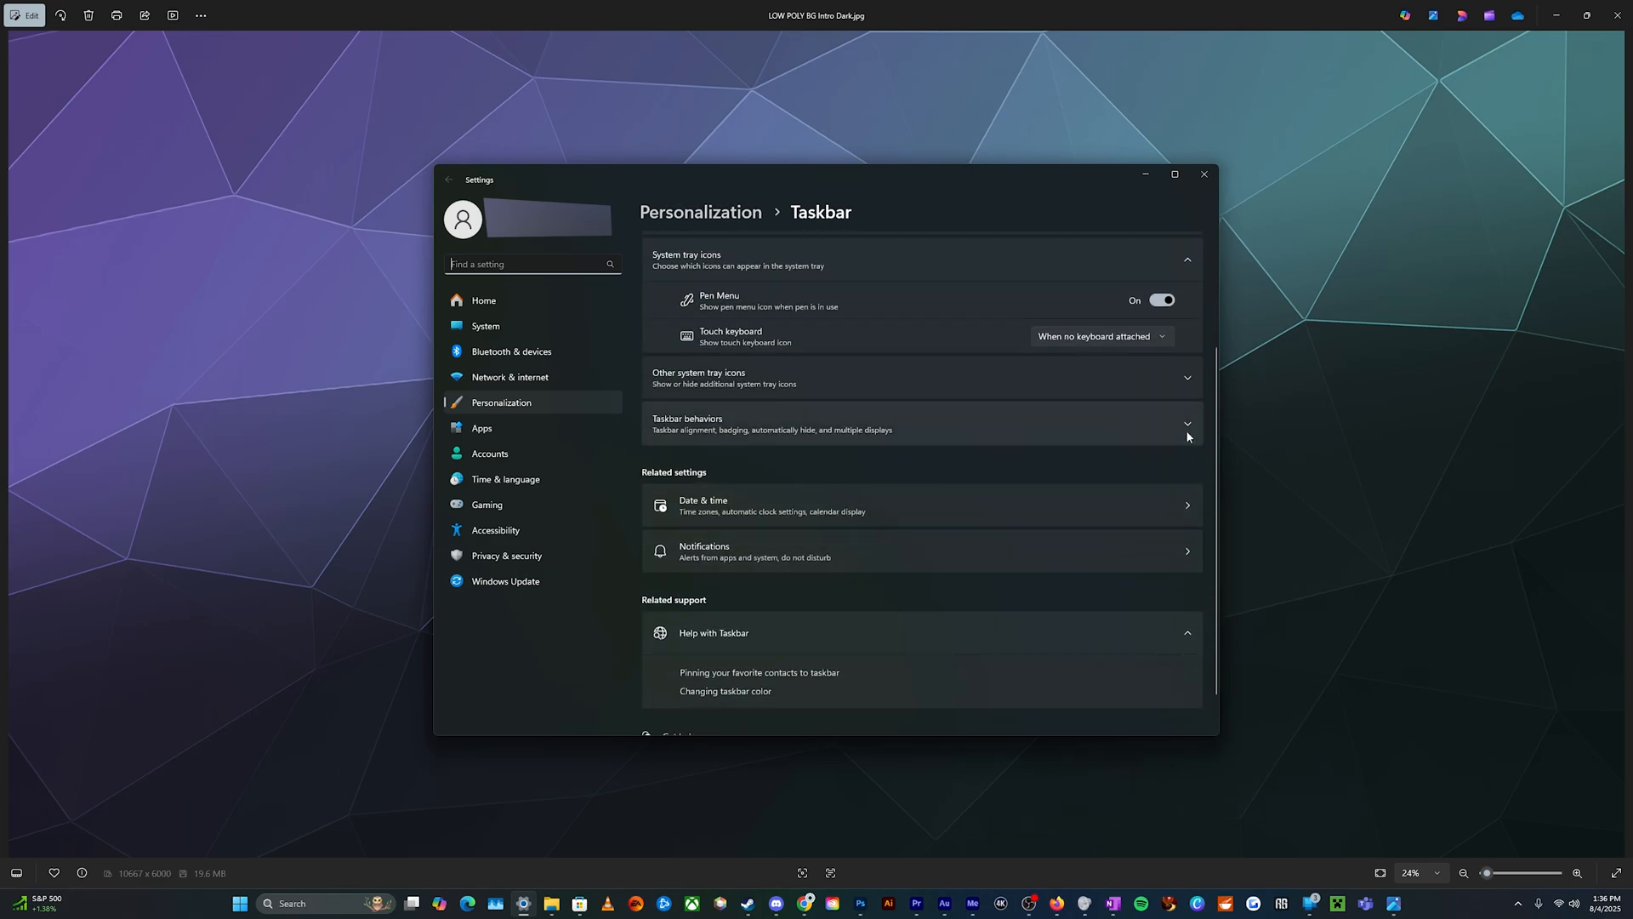
pyautogui.moveTo(796, 426)
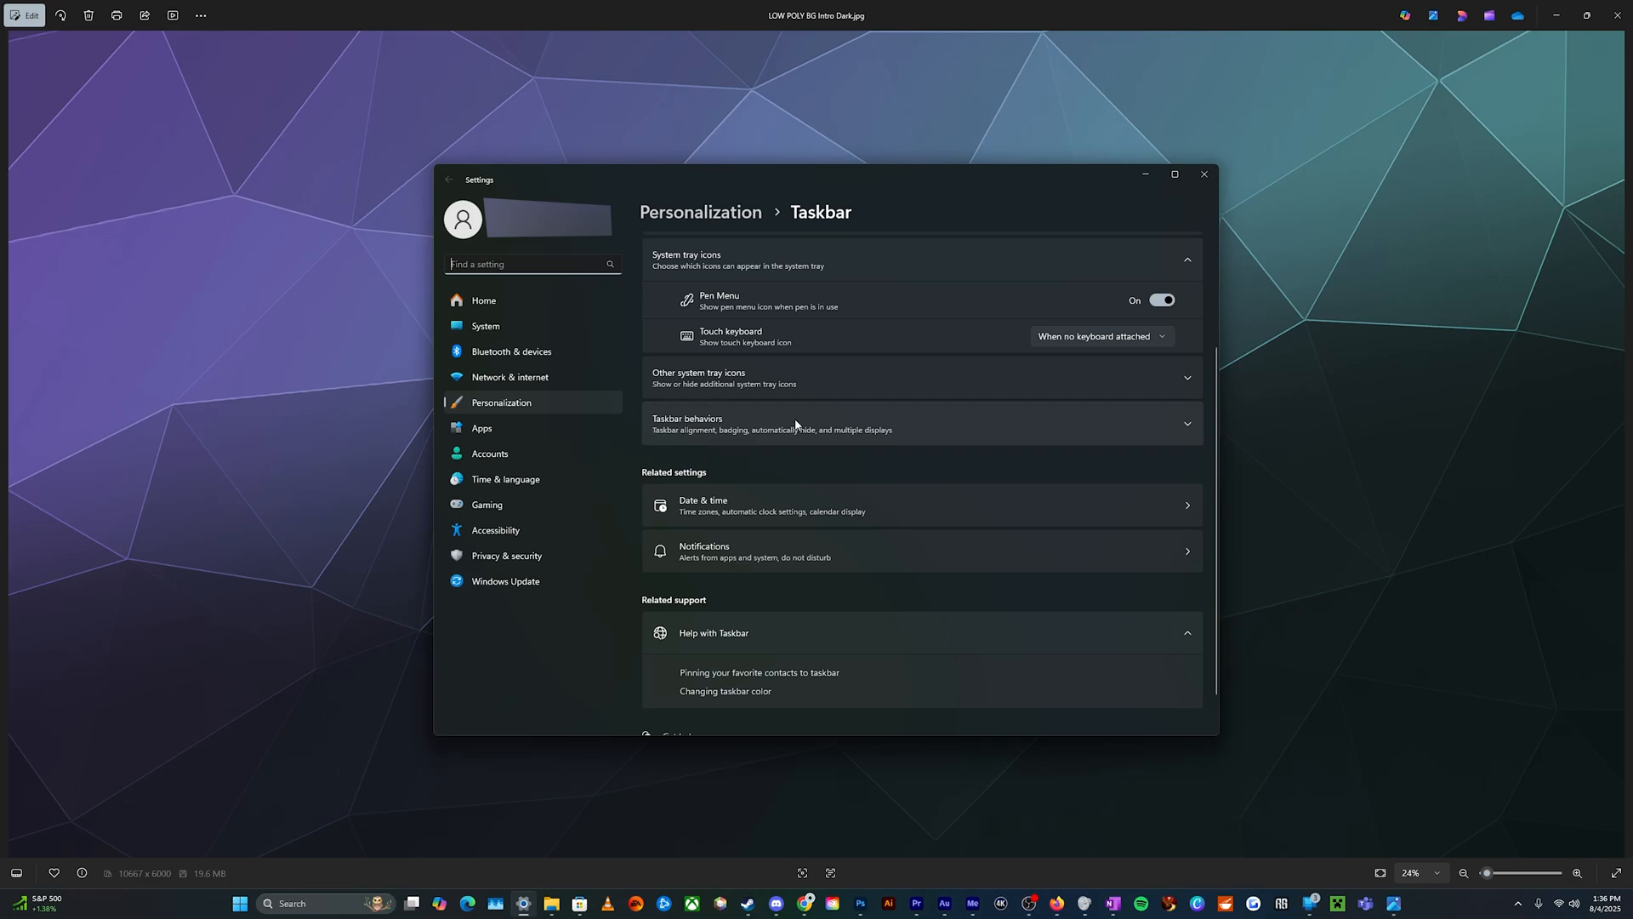
# Under Taskbar behaviors, set Taskbar alignment to Left.
pyautogui.click(922, 424)
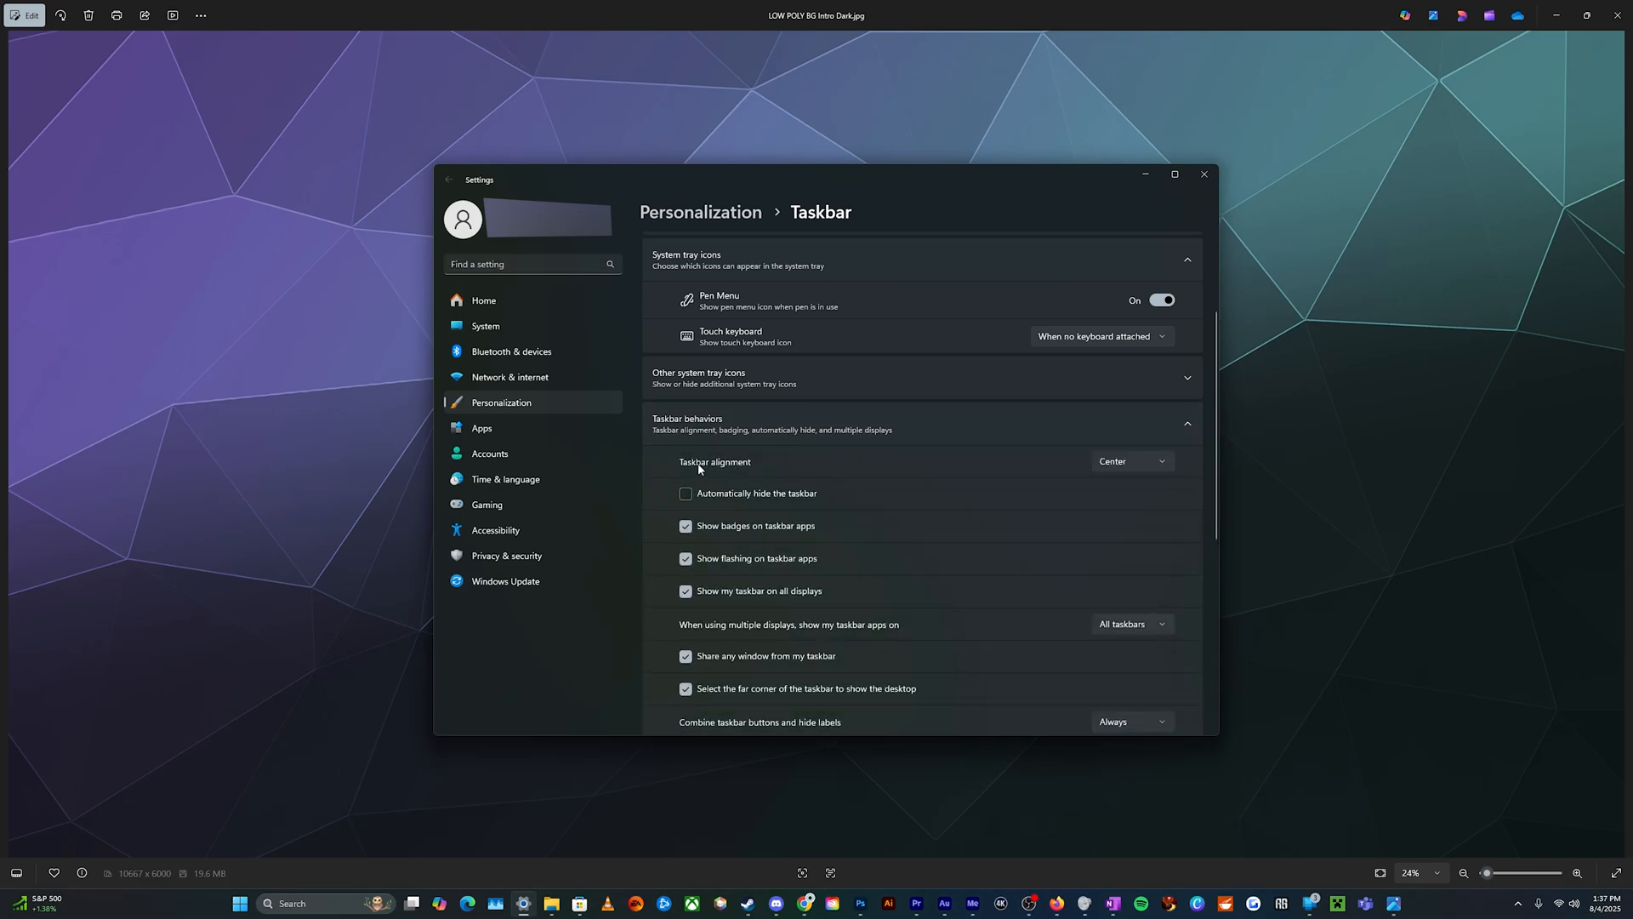
pyautogui.click(1133, 460)
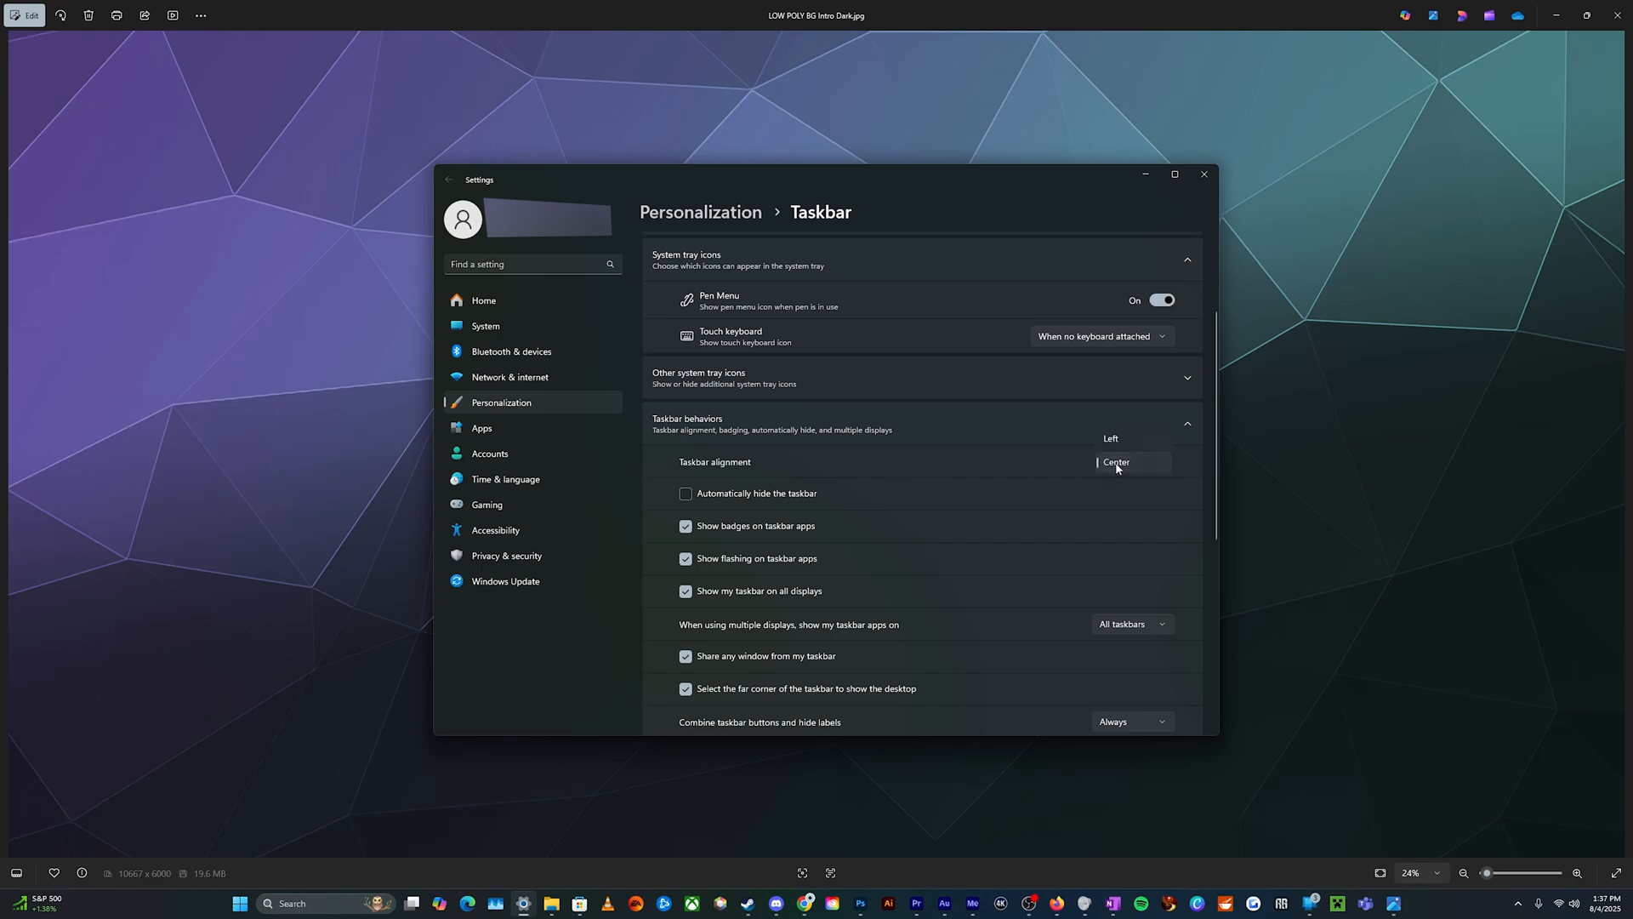
pyautogui.click(1110, 439)
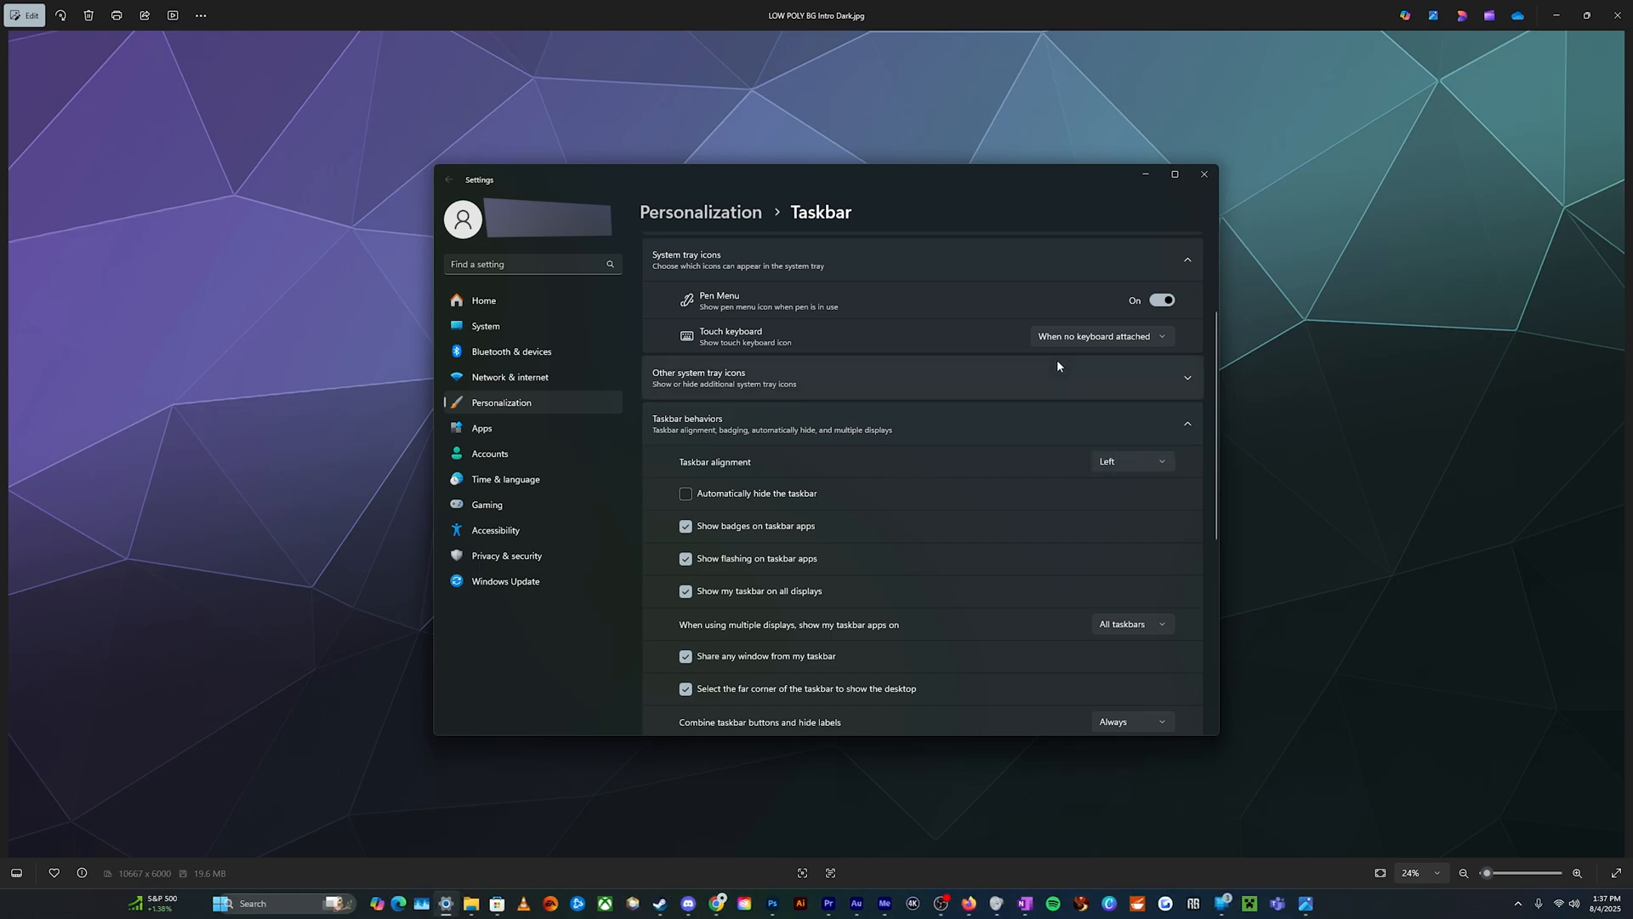